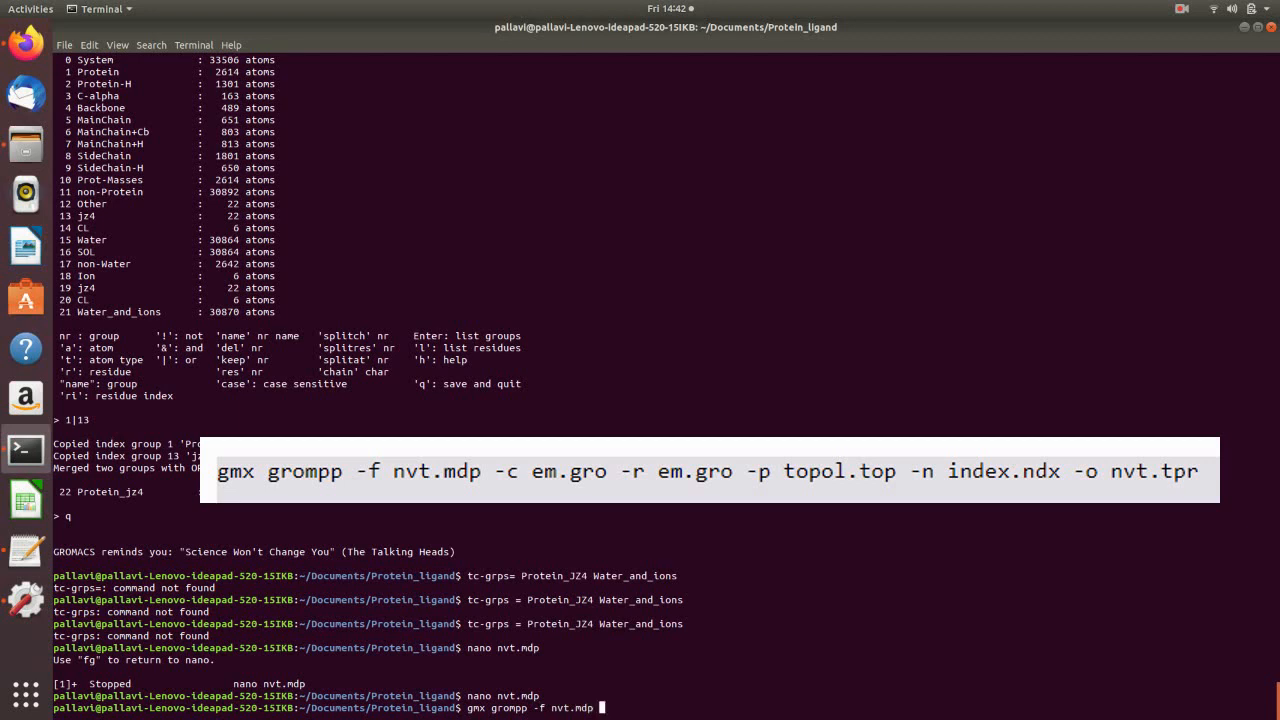
# Build nvt.tpr with gmx grompp from nvt.mdp, em.gro, topol.top and index.ndx.
pyautogui.press('Return')
pyautogui.write('gmx m')
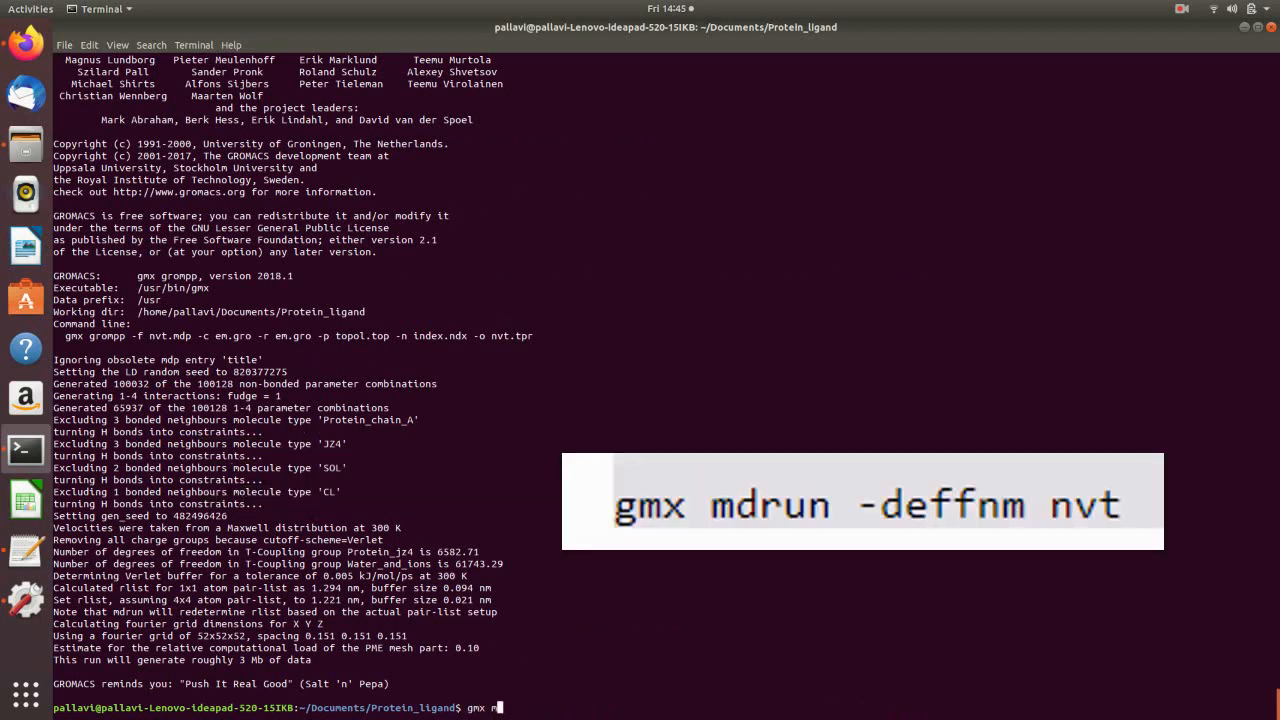
# Run the 500-step NVT equilibration with gmx mdrun -v -deffnm nvt.
pyautogui.write('drun -v -deff')
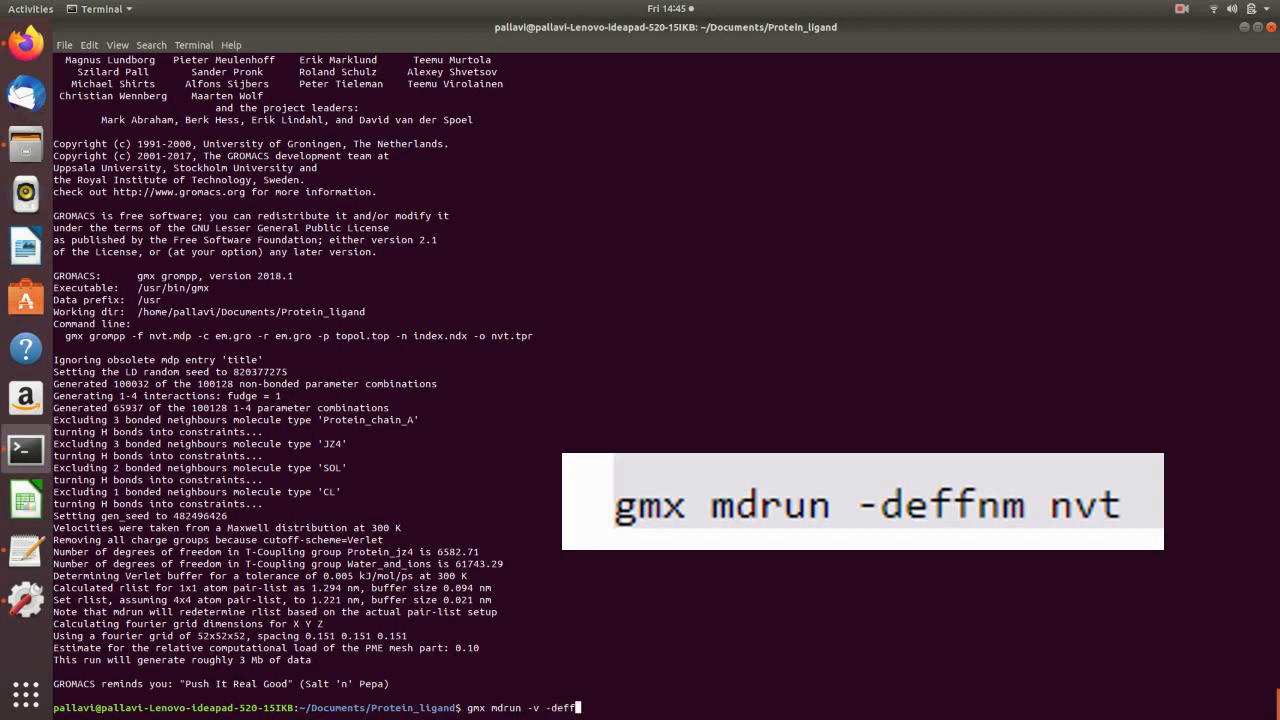
pyautogui.press('Return')
pyautogui.write('nano npt.mdp')
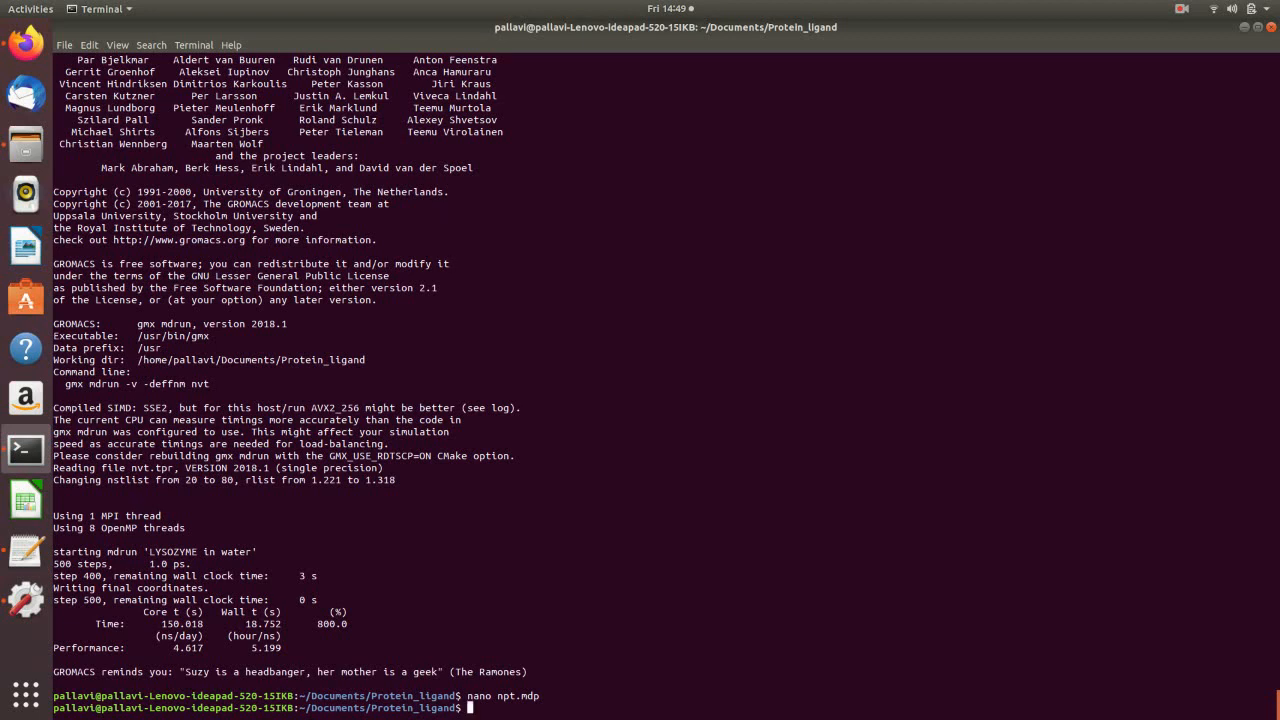
# Build npt.tpr with gmx grompp from npt.mdp, nvt.gro, nvt.cpt, topol.top and index.ndx.
pyautogui.write('gmx grompp -f npt.mdp -c nvt.gro -t nvt.cpt')
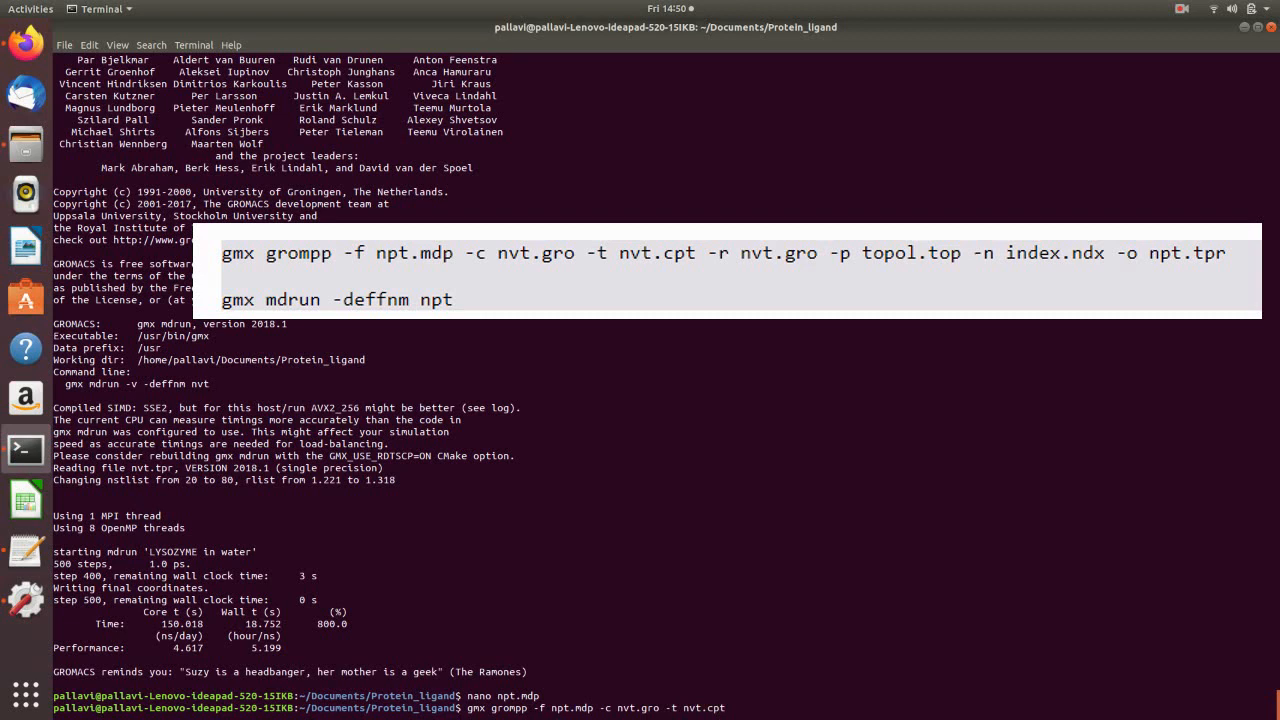
pyautogui.write('-r nvt.gro -p topol.top -n index.ndx -o')
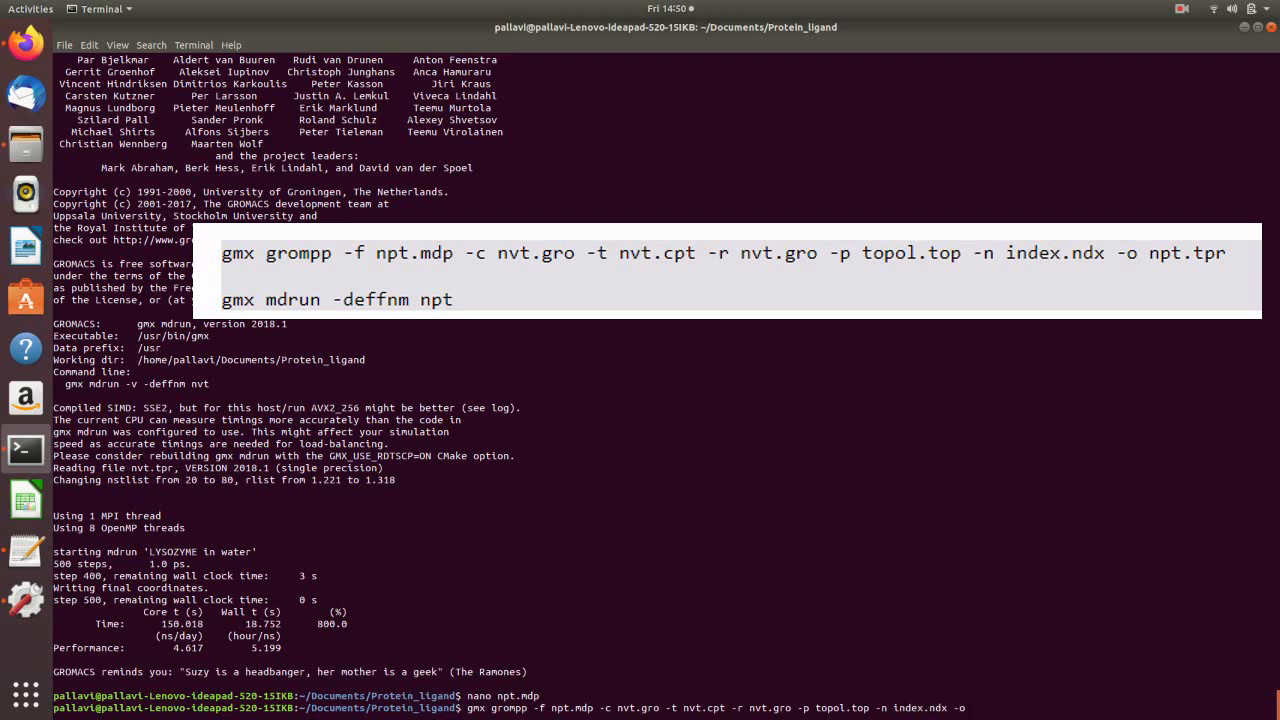
pyautogui.click(1182, 8)
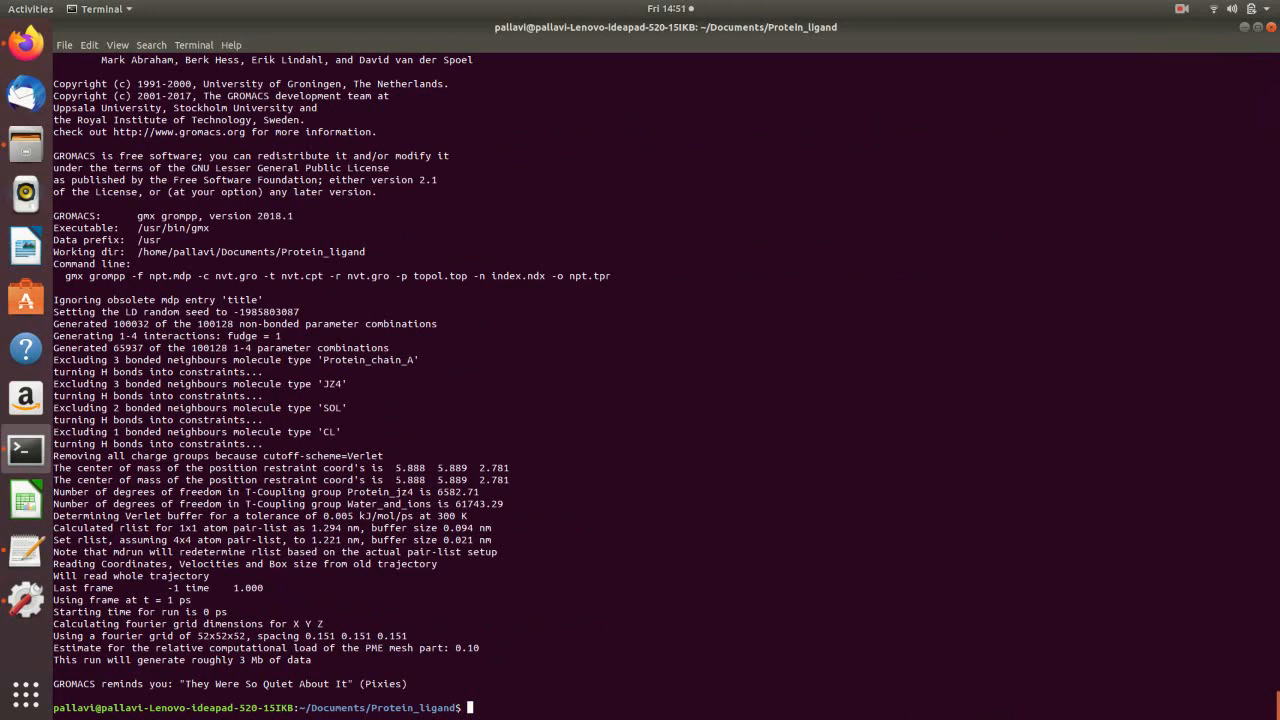
# Run the 500-step NPT equilibration with gmx mdrun -v -deffnm npt.
pyautogui.write('gmx mdrun -')
pyautogui.write('gmx grompp -f md.mdp ')
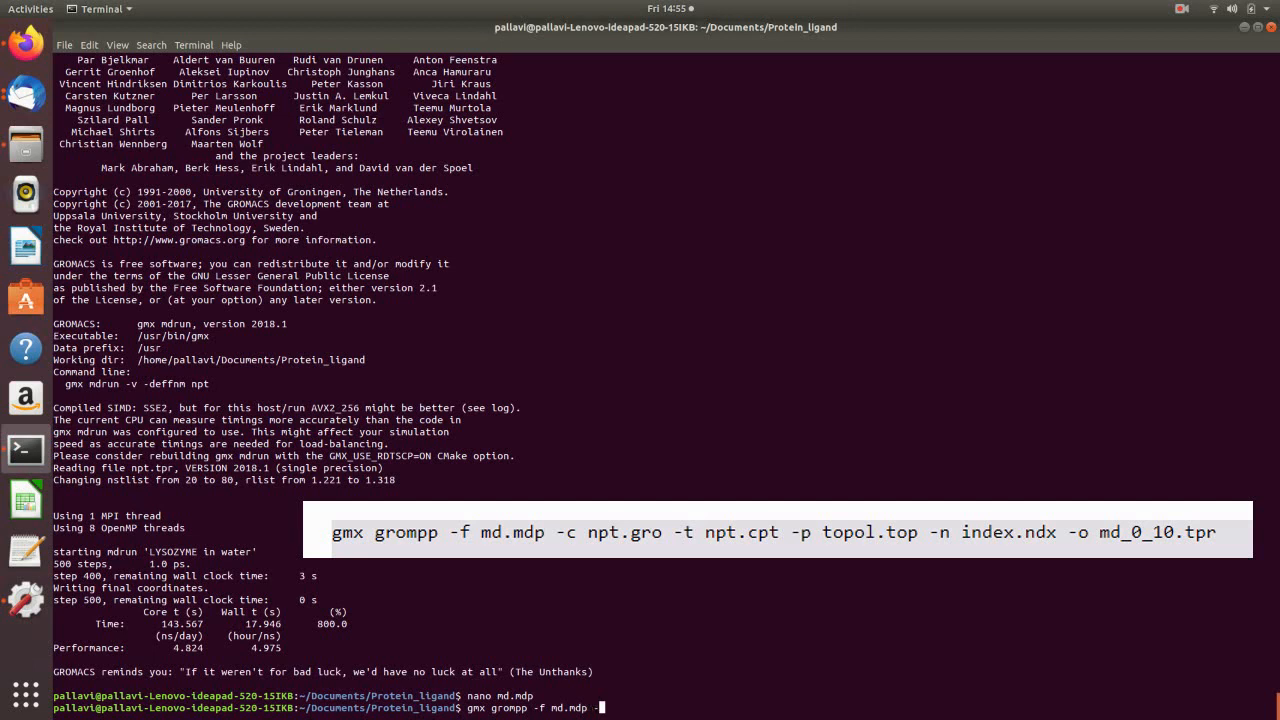
# Build md_0_10.tpr with gmx grompp from md.mdp, npt.gro, npt.cpt, topol.top and index.ndx.
pyautogui.write('-c np')
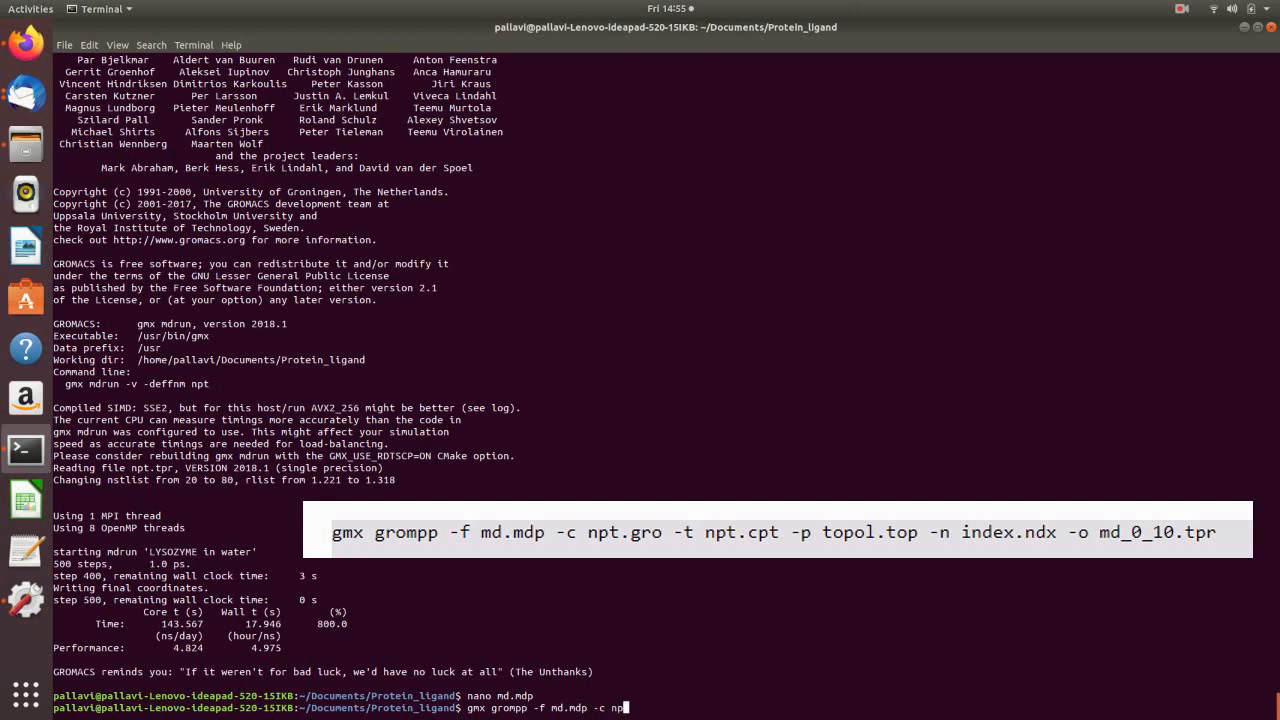
pyautogui.write('pt.gro')
pyautogui.write('gmx mdrun -v -deffnm md_0_1')
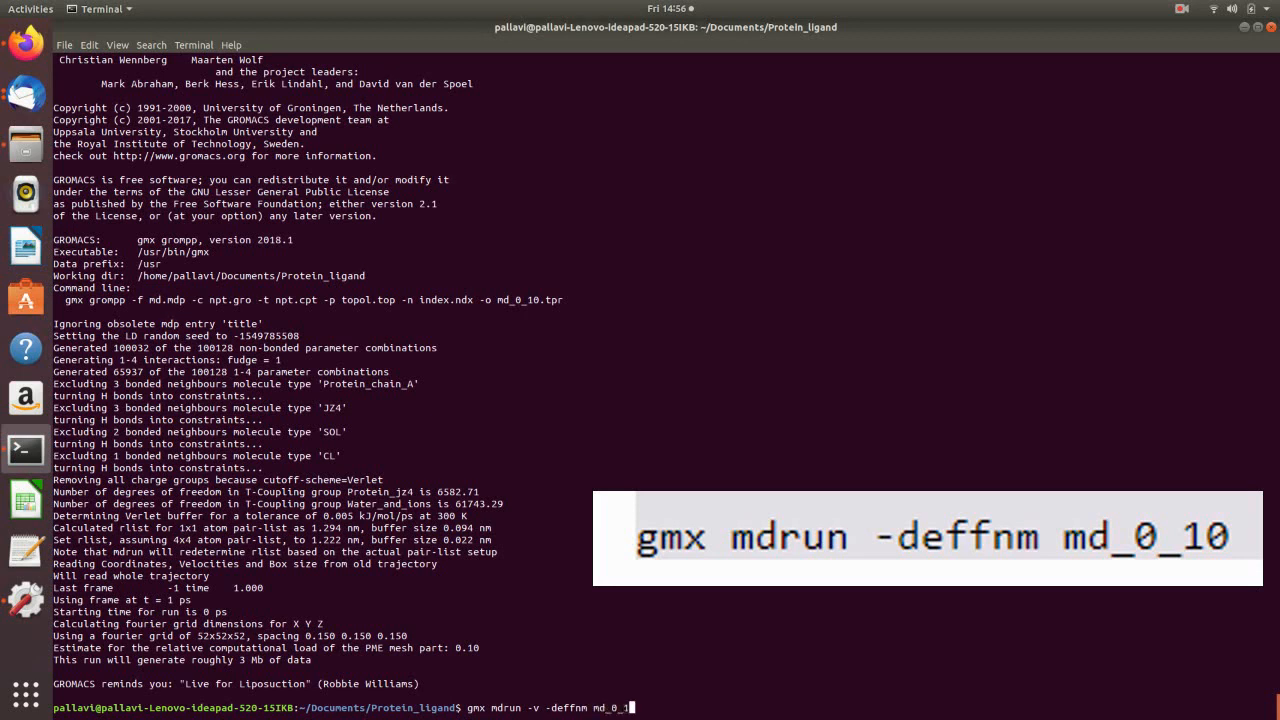
# Launch the 5000-step production run with gmx mdrun -v -deffnm md_0_10.
pyautogui.press('Return')
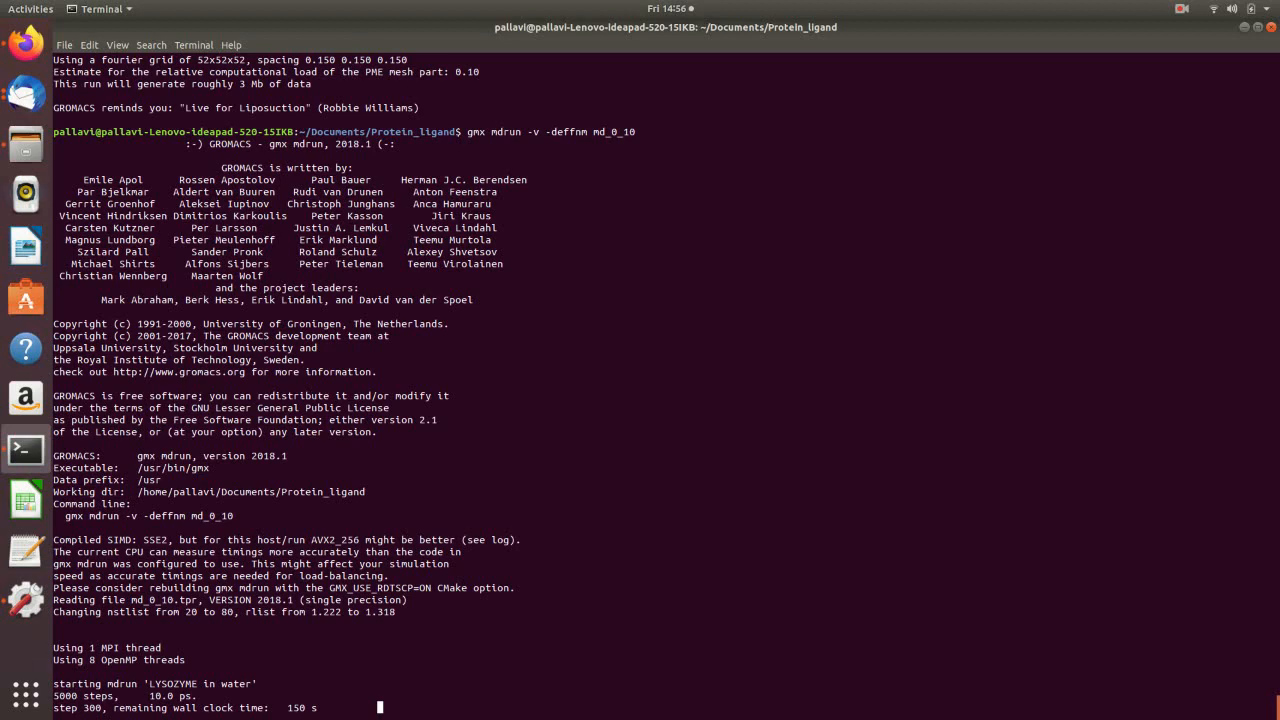